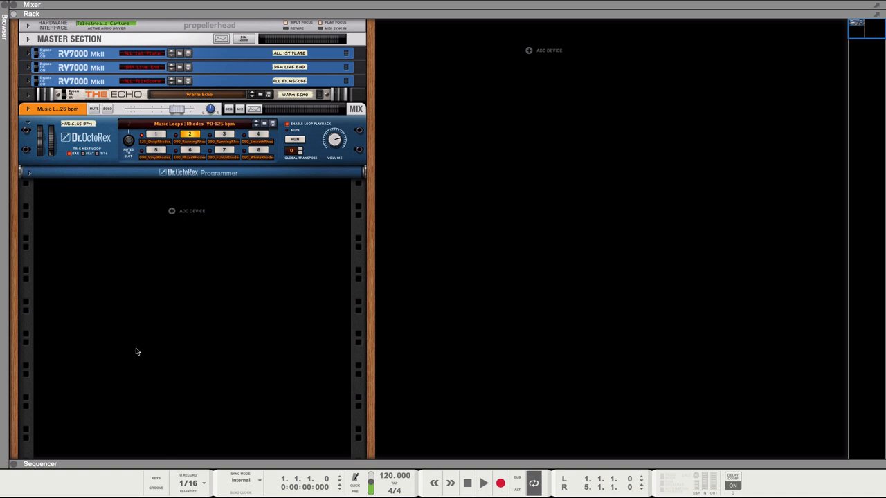
mouse_move(340, 122)
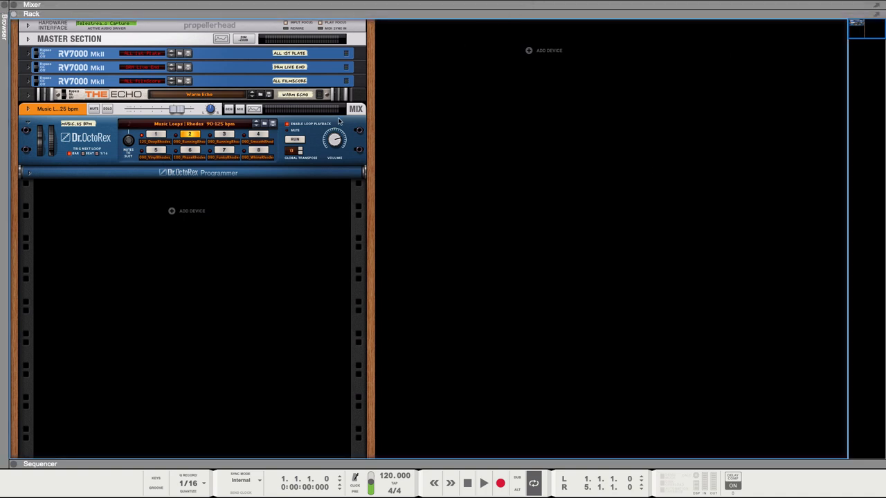
mouse_move(299, 139)
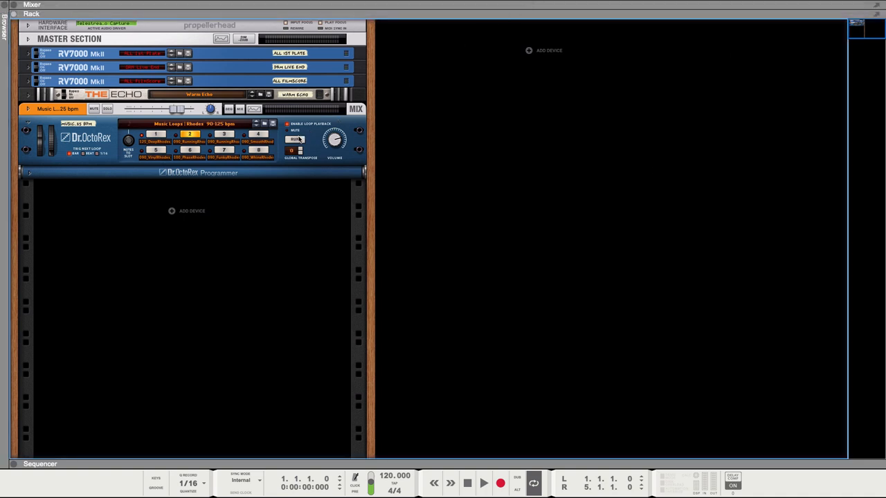
- Audition the Rhodes loop, then unfold the Dr. OctoRex channel strip to show Insert FX
left_click(295, 139)
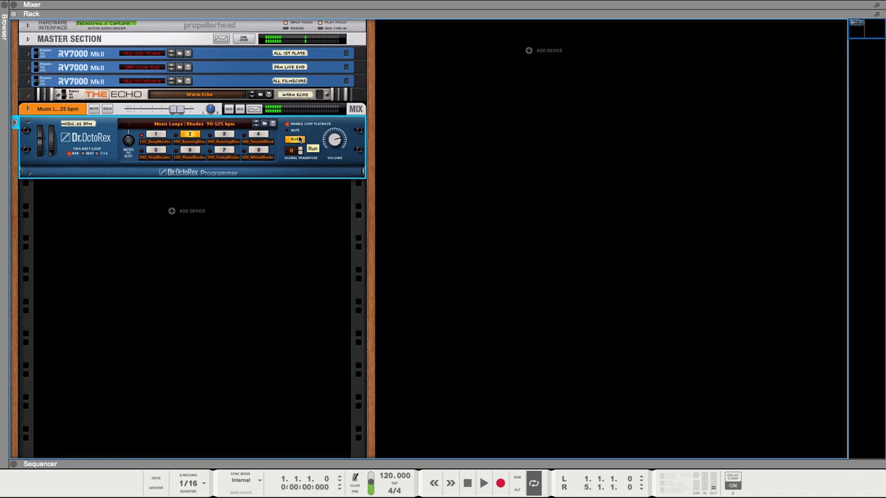
left_click(295, 139)
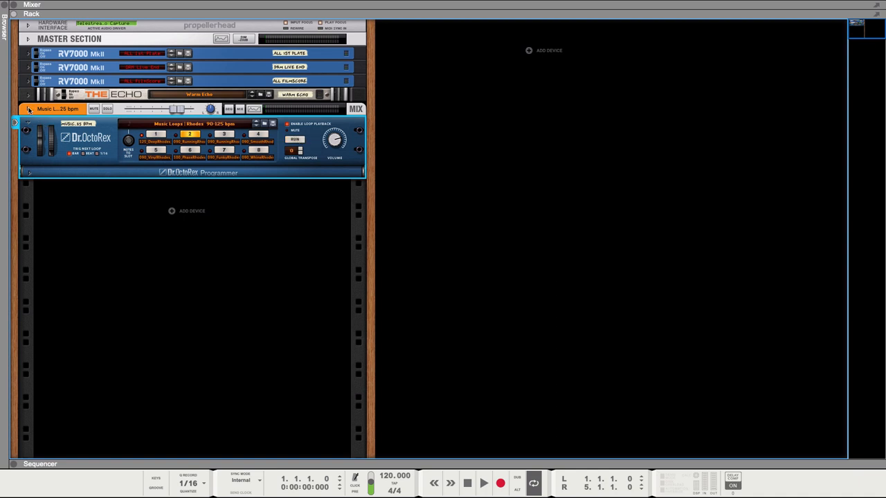
left_click(28, 108)
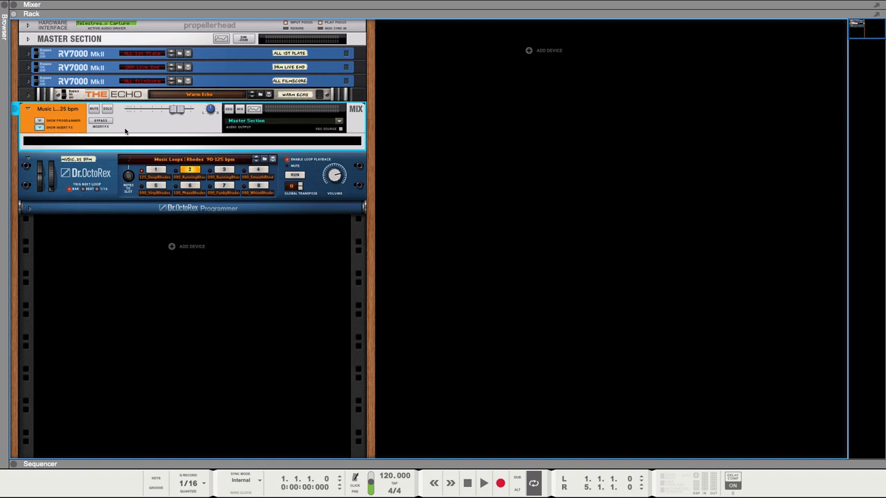
mouse_move(194, 164)
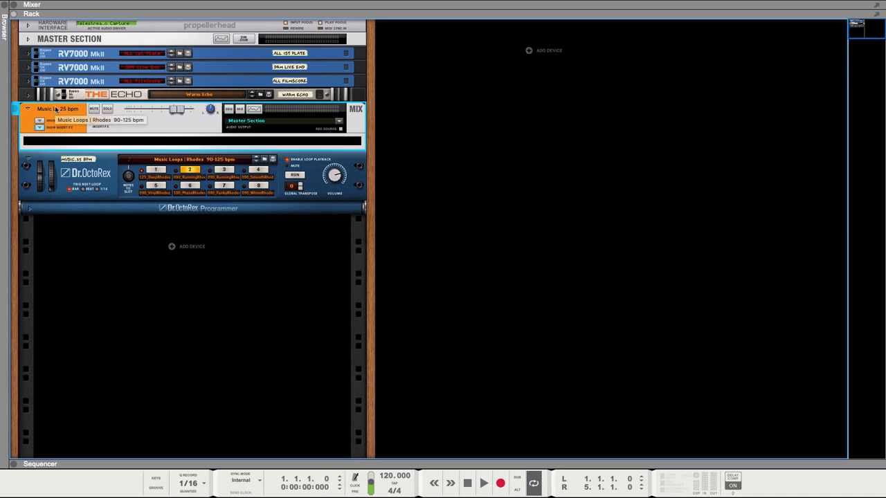
- Insert a DDL-1 Digital Delay on the Rhodes loop and raise its feedback to 56 during playback
right_click(56, 110)
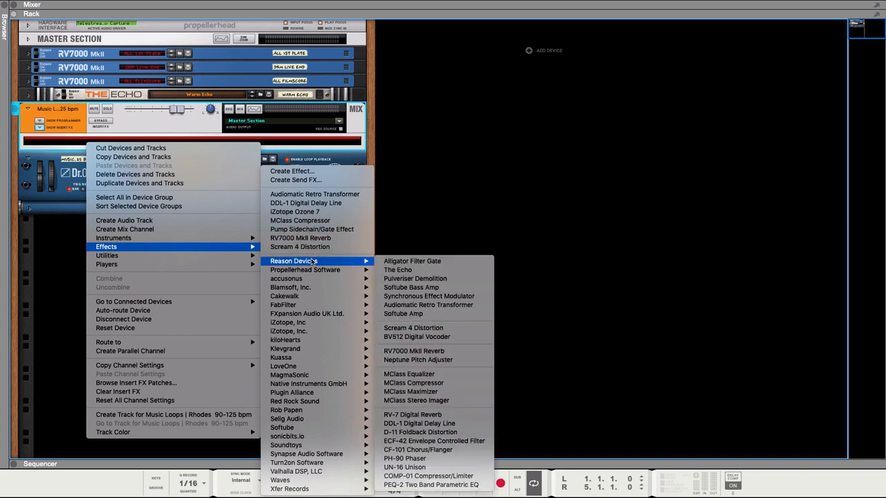
mouse_move(420, 431)
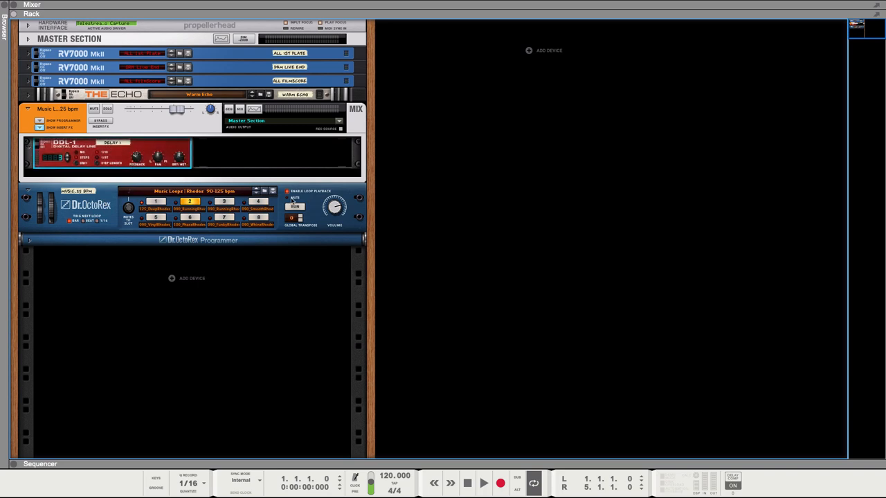
left_click(295, 207)
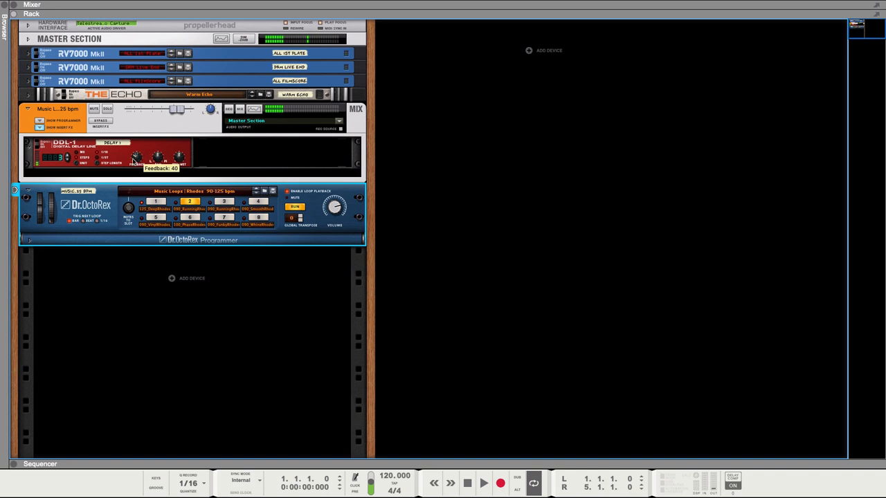
left_click_drag(137, 156, 139, 151)
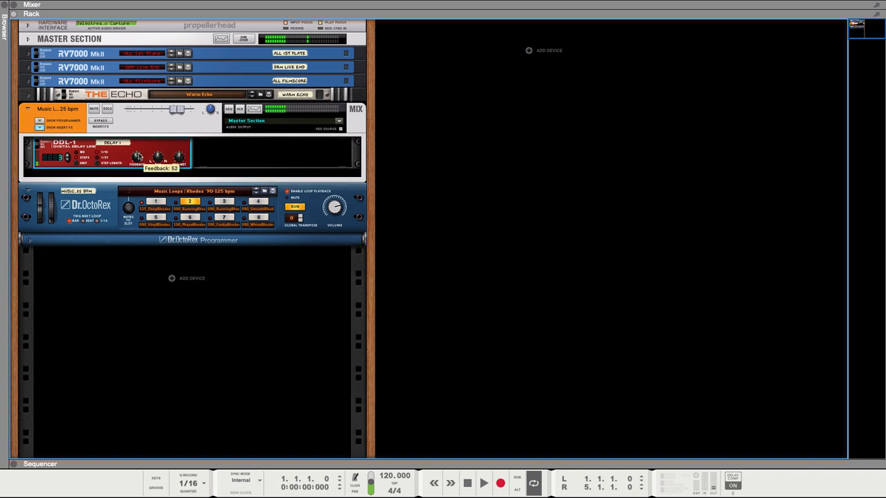
left_click_drag(138, 156, 140, 151)
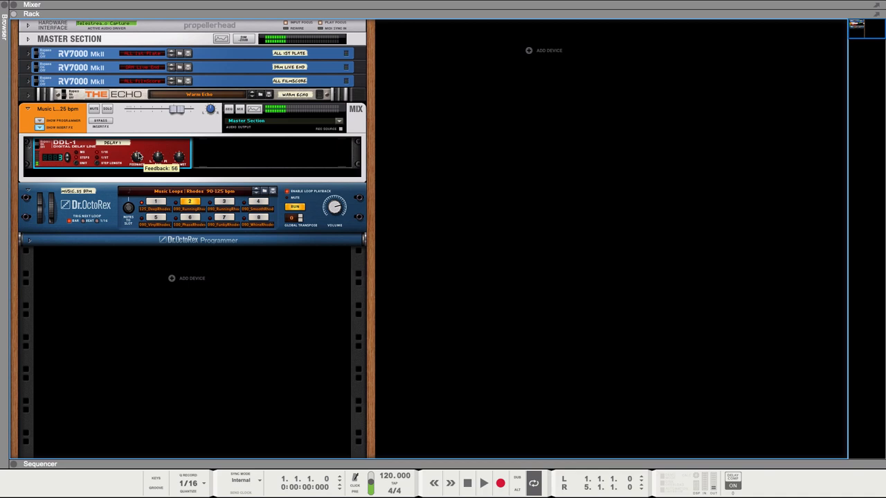
left_click(483, 483)
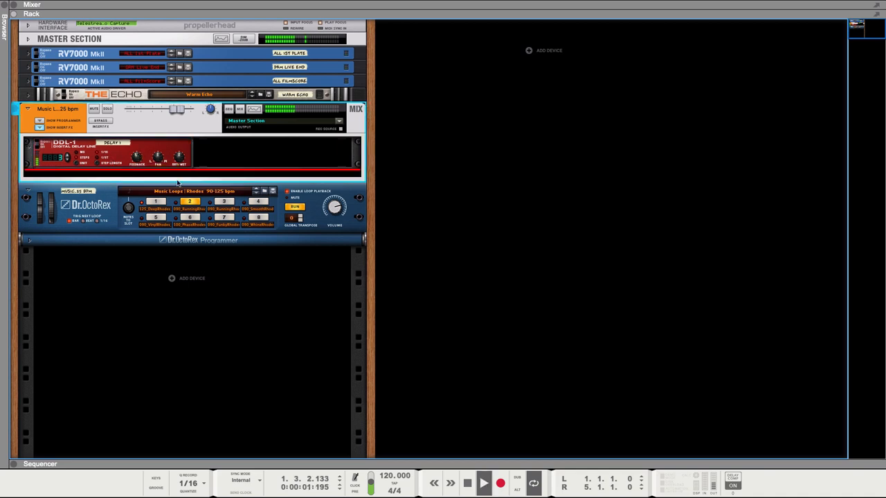
- Insert an RV7000 MkII reverb after the DDL-1 and open its patch list
right_click(178, 182)
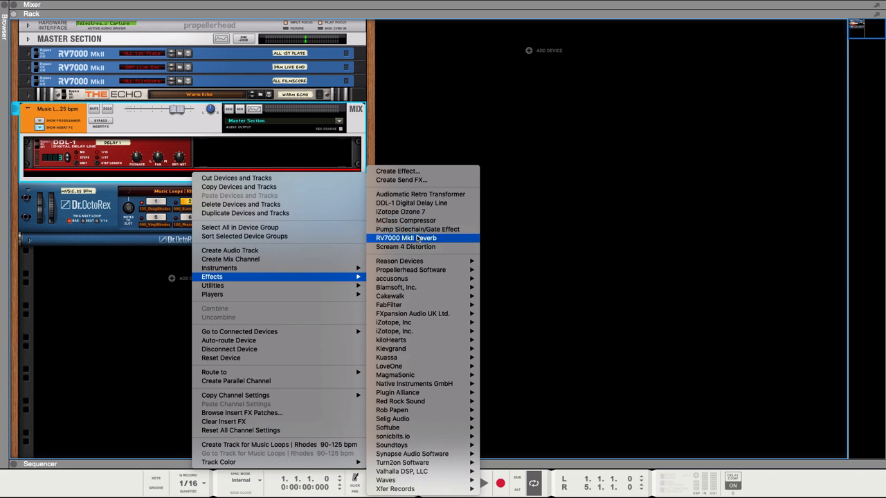
left_click(406, 237)
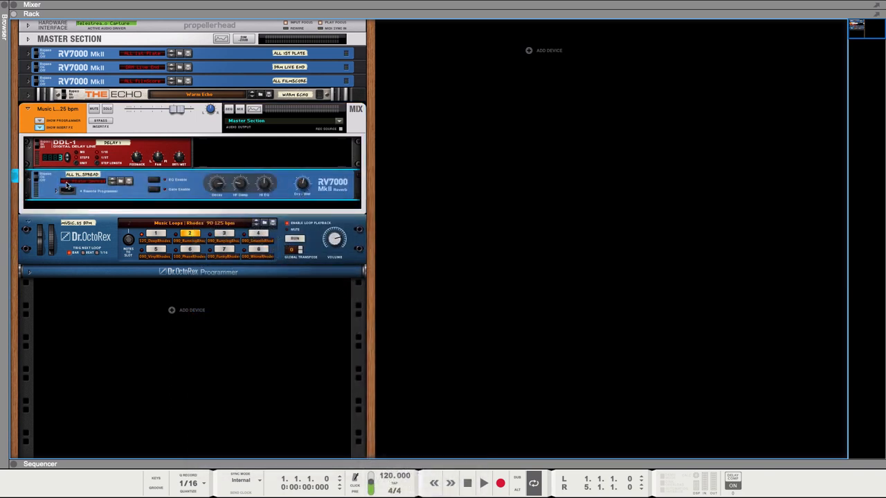
left_click(83, 181)
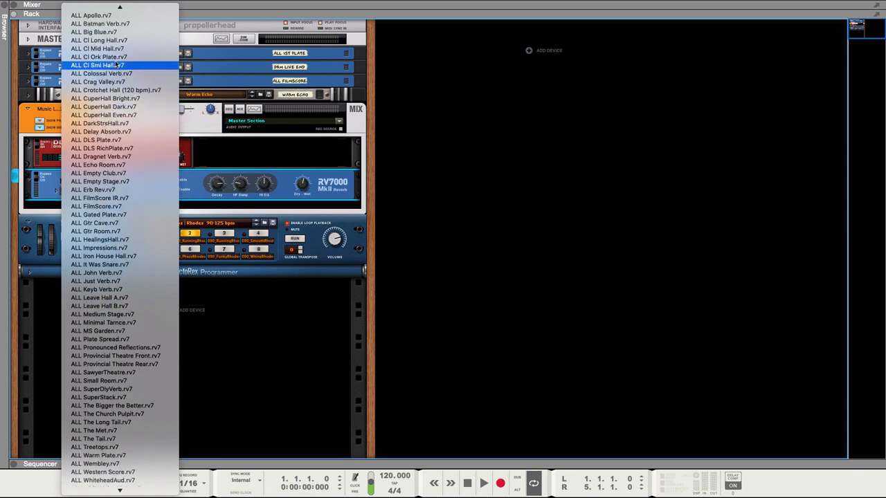
mouse_move(138, 48)
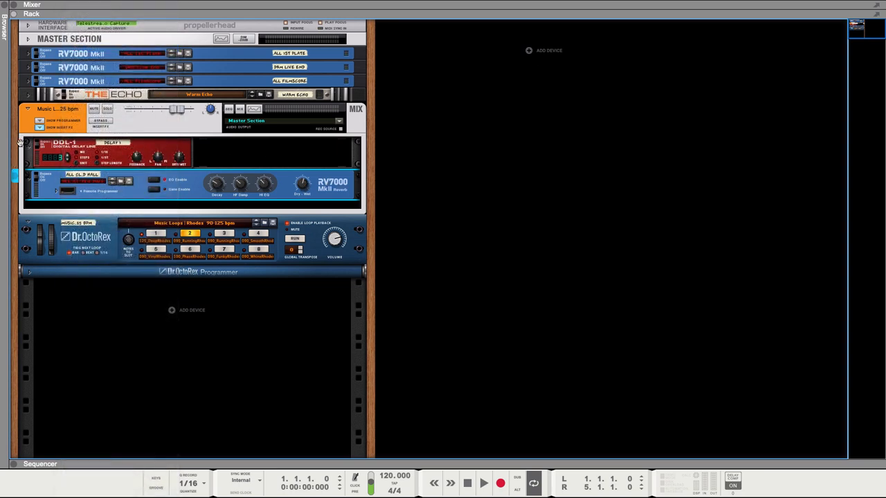
- Move the hall-patched RV7000 above the DDL-1 and resume loop playback
left_click(483, 482)
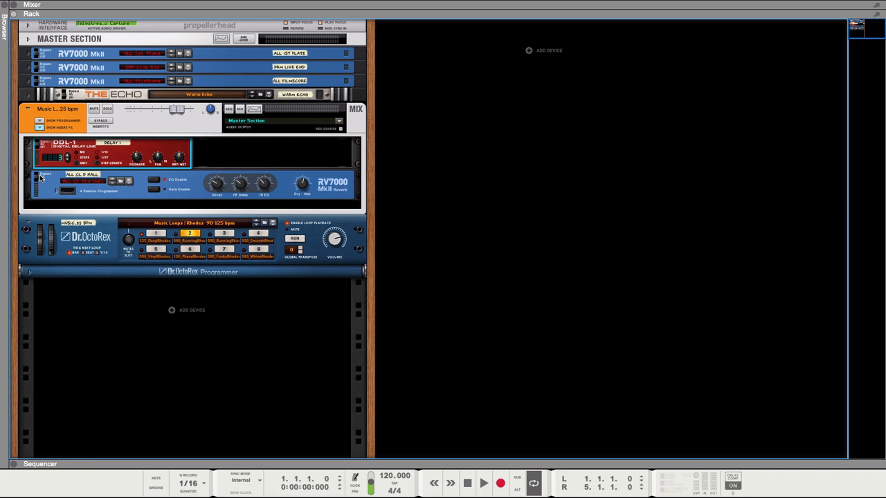
left_click(484, 483)
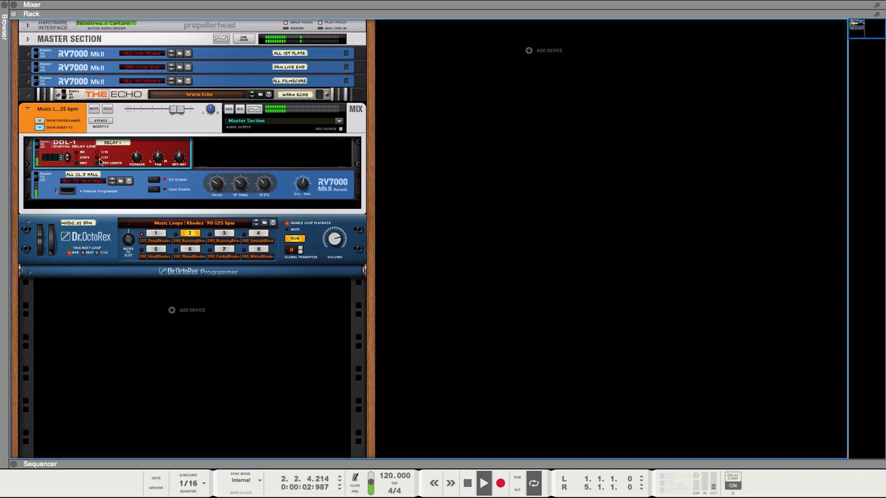
mouse_move(166, 132)
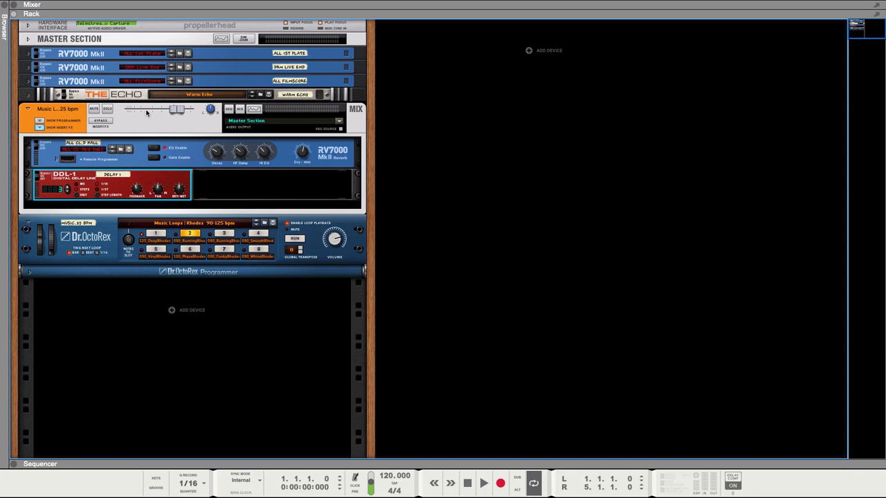
- Duplicate the Rhodes OctoRex and mix devices, ordering the copy's inserts DDL-1 then RV7000
left_click(483, 483)
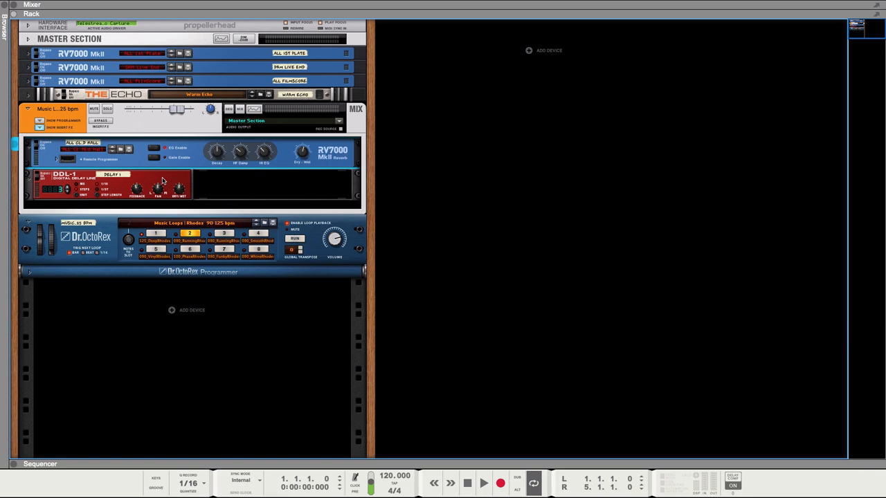
mouse_move(161, 185)
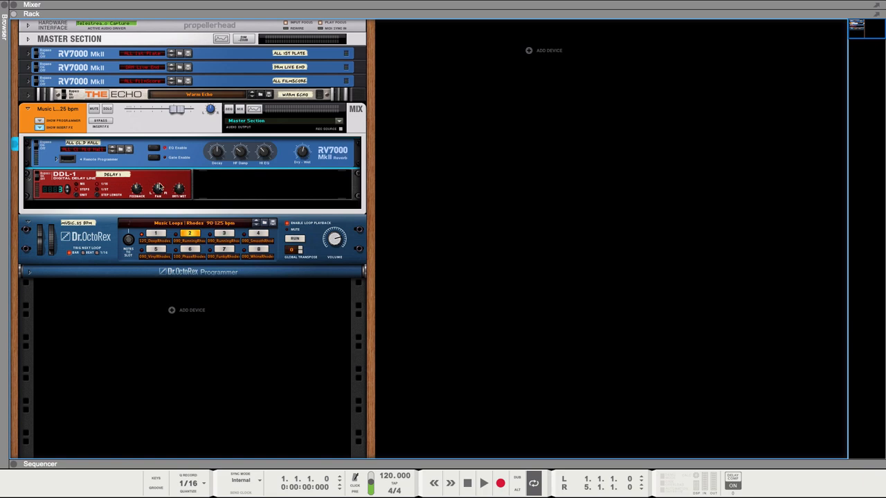
left_click(483, 483)
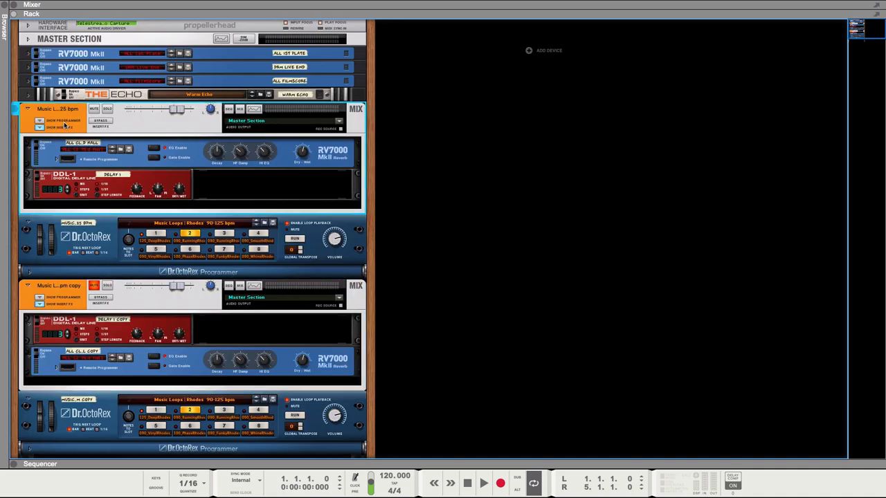
left_click(484, 483)
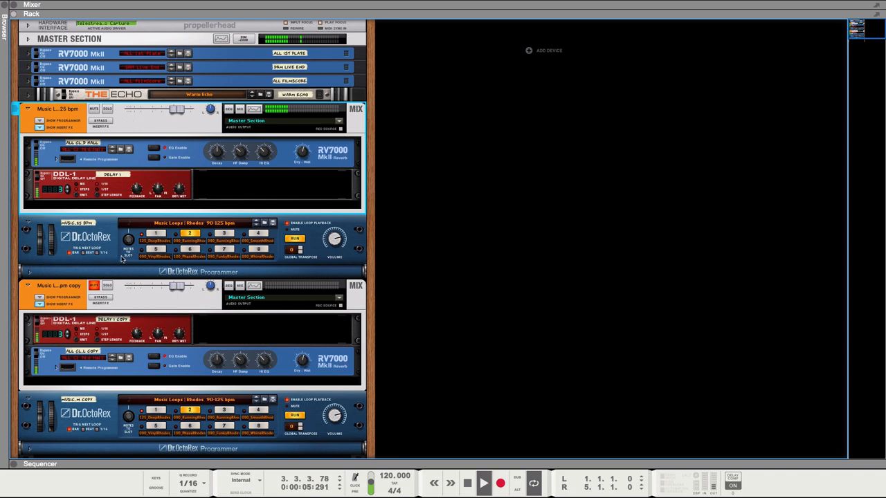
- Toggle SOLO on the copied Rhodes mix device to compare the two insert chains
left_click(107, 285)
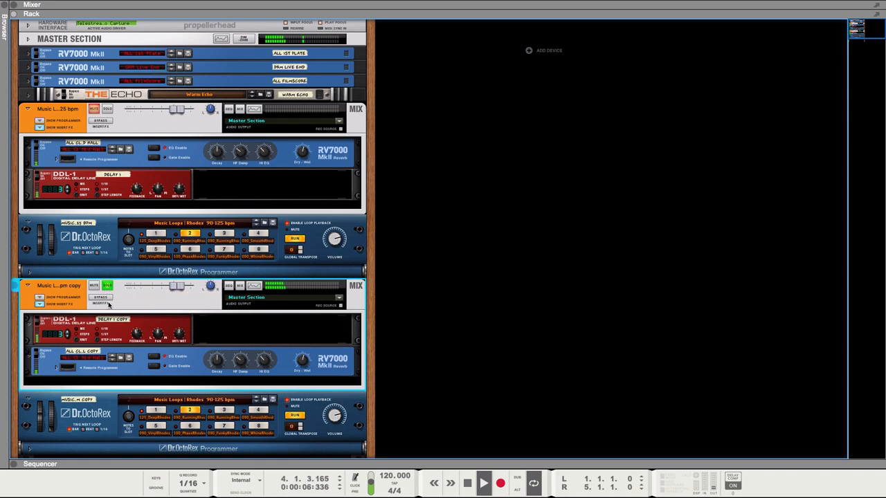
left_click(107, 286)
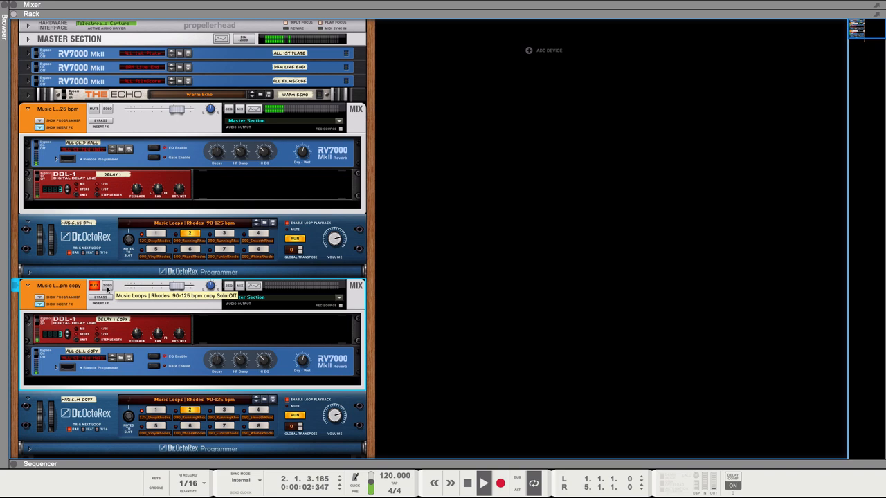
left_click(107, 284)
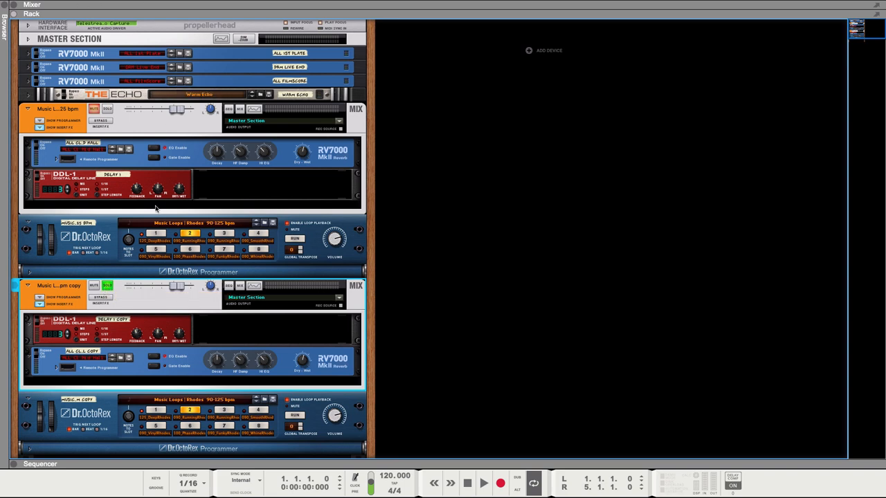
- Toggle solo on the copied loop, select it, and open the SSL mixer above the rack
left_click(107, 286)
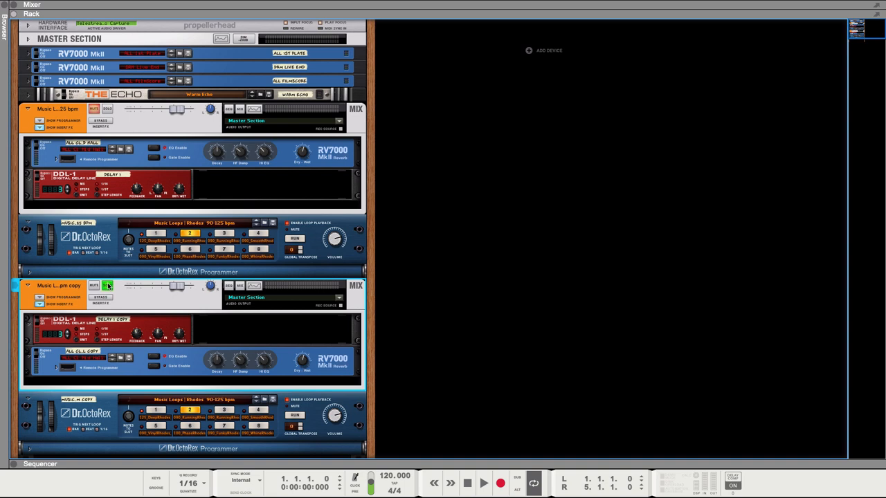
left_click(107, 285)
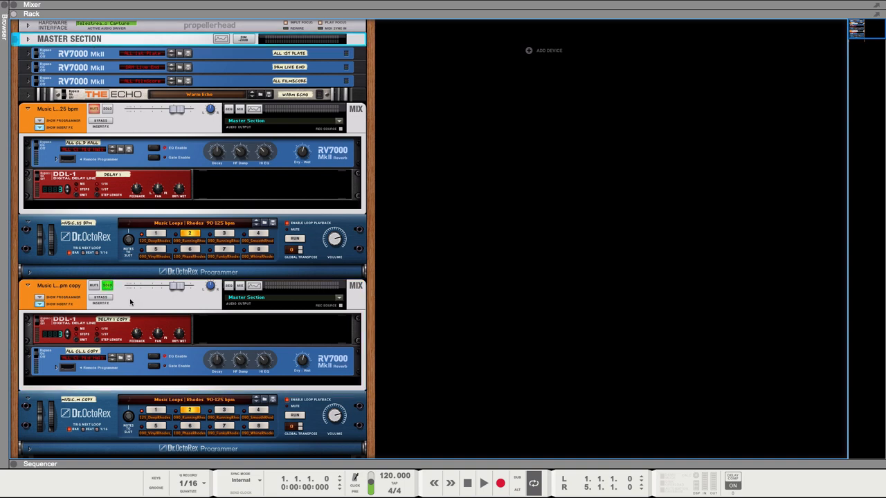
left_click(106, 285)
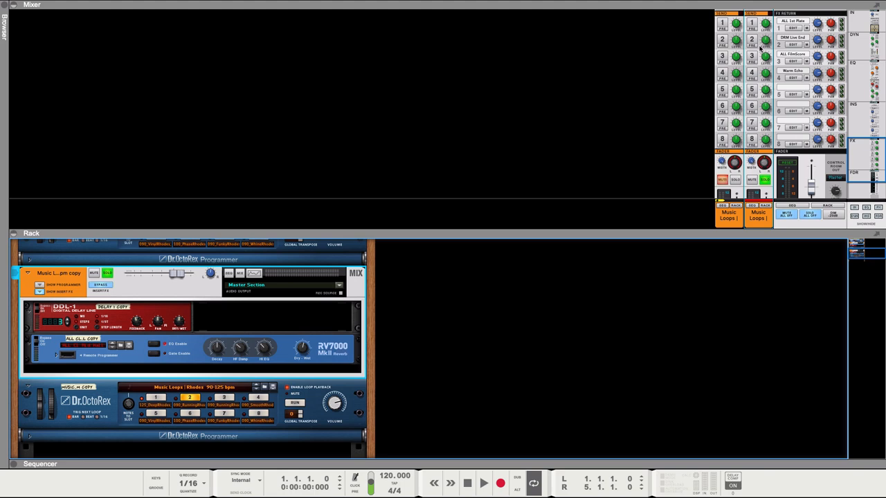
mouse_move(756, 57)
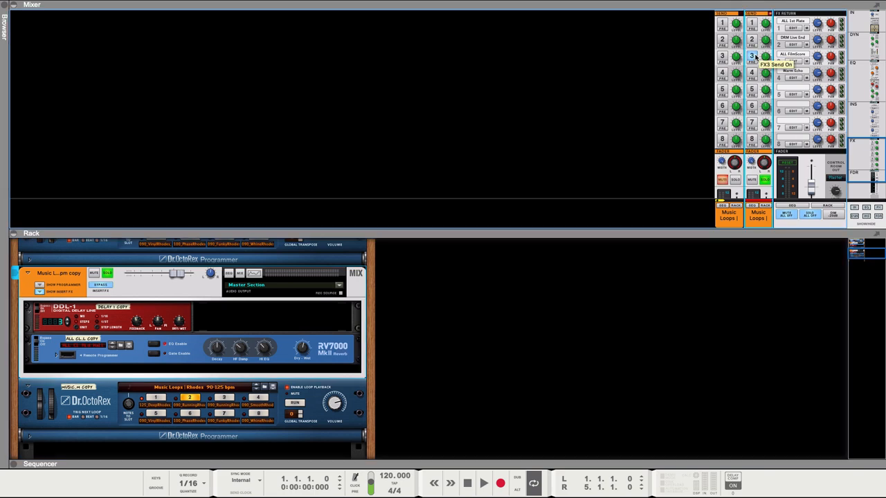
- Try FX Send 3, then enable Send 4 (Warm Echo) on the second loop channel
left_click(483, 482)
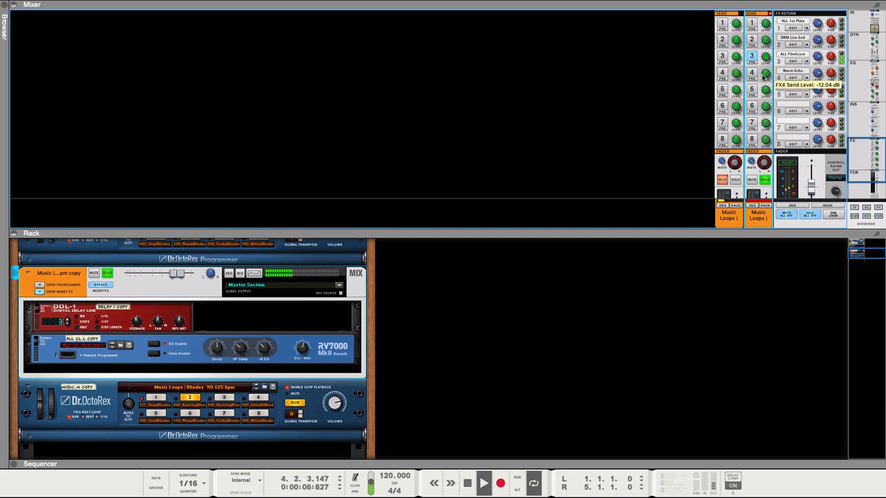
left_click(753, 74)
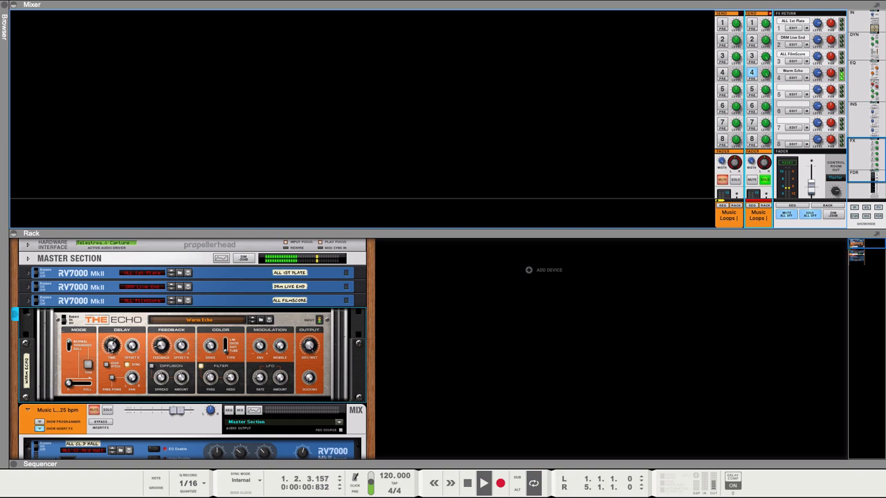
- Switch on FX Send 3 (FilmScore reverb) alongside the Warm Echo send
left_click_drag(161, 346, 166, 339)
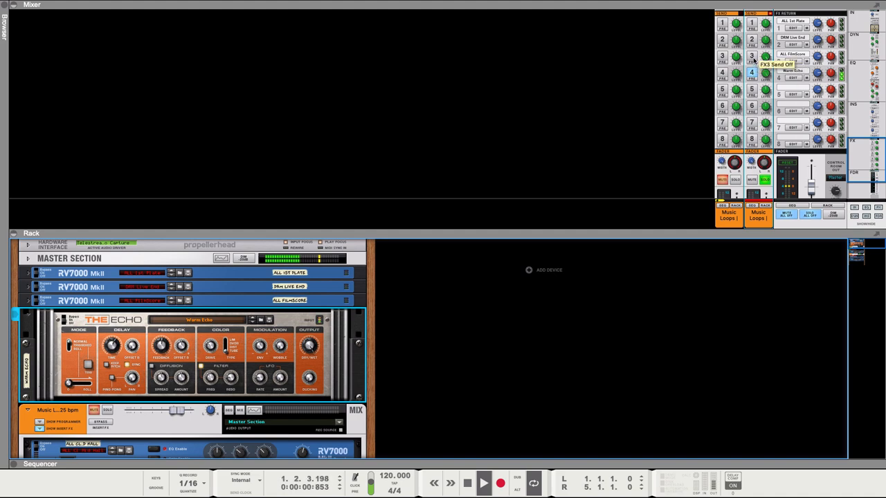
left_click(751, 56)
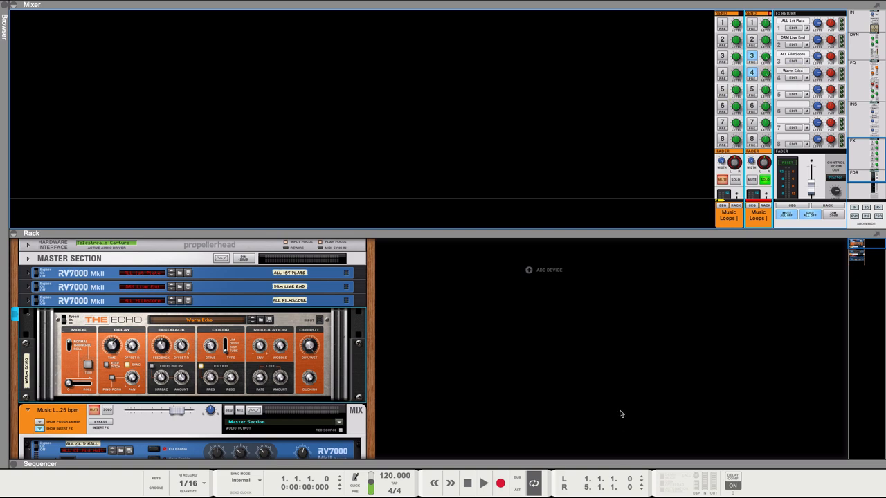
mouse_move(625, 350)
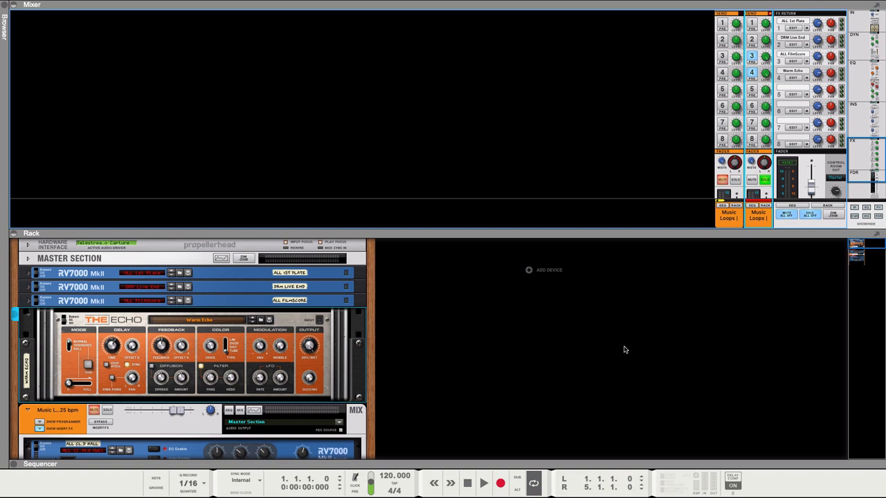